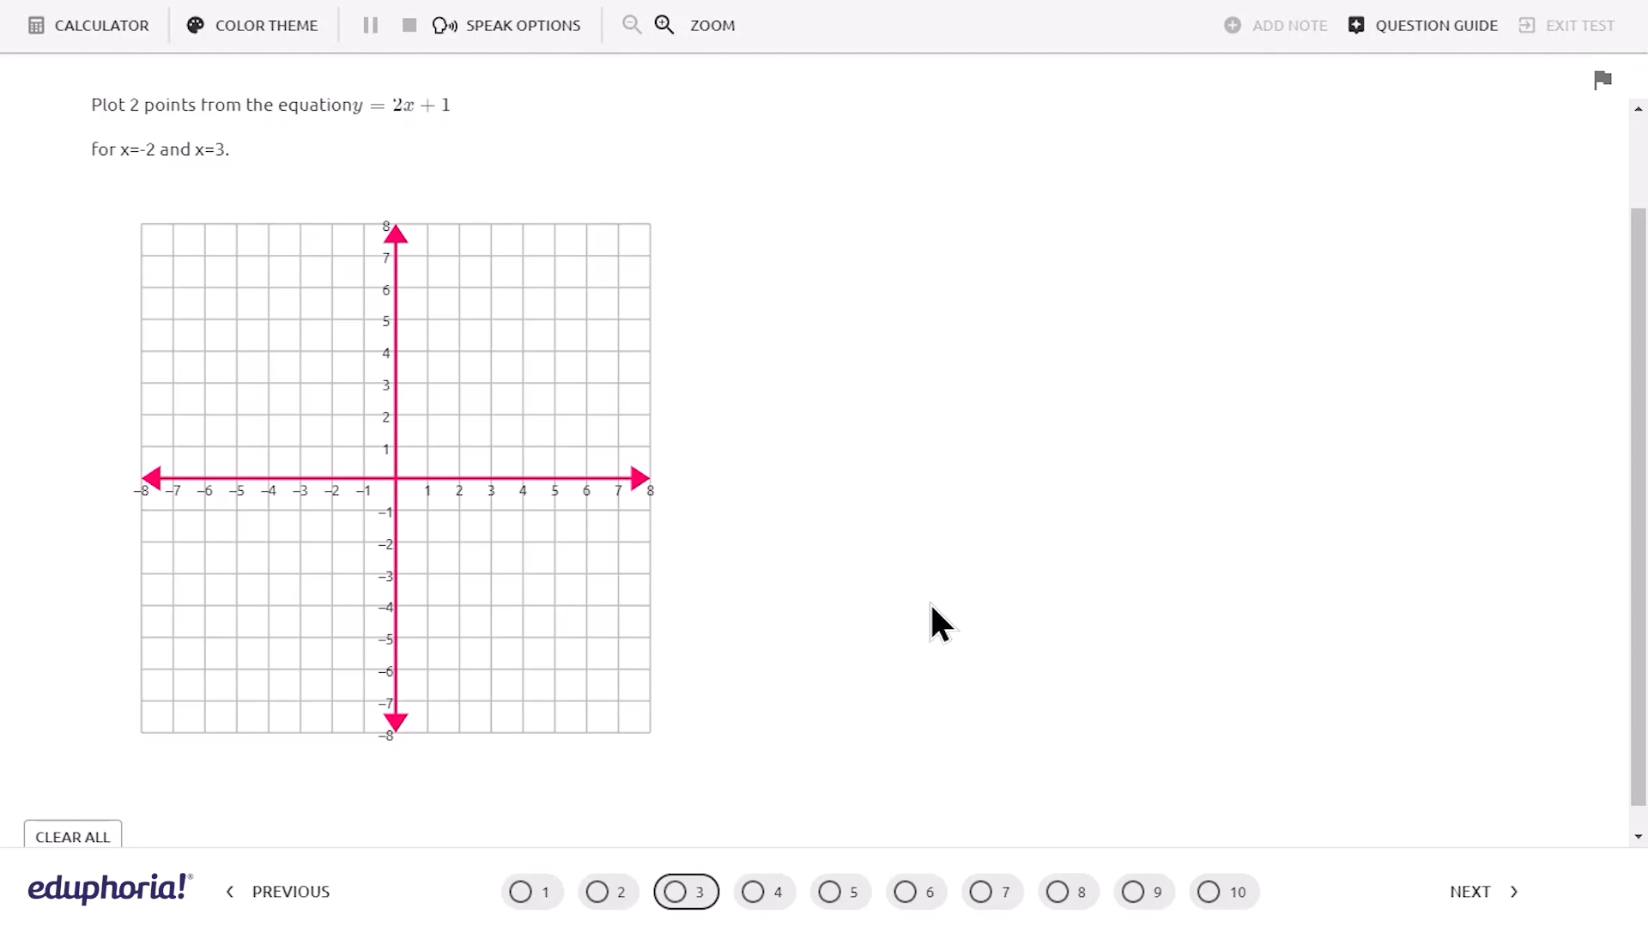
pyautogui.moveTo(489, 259)
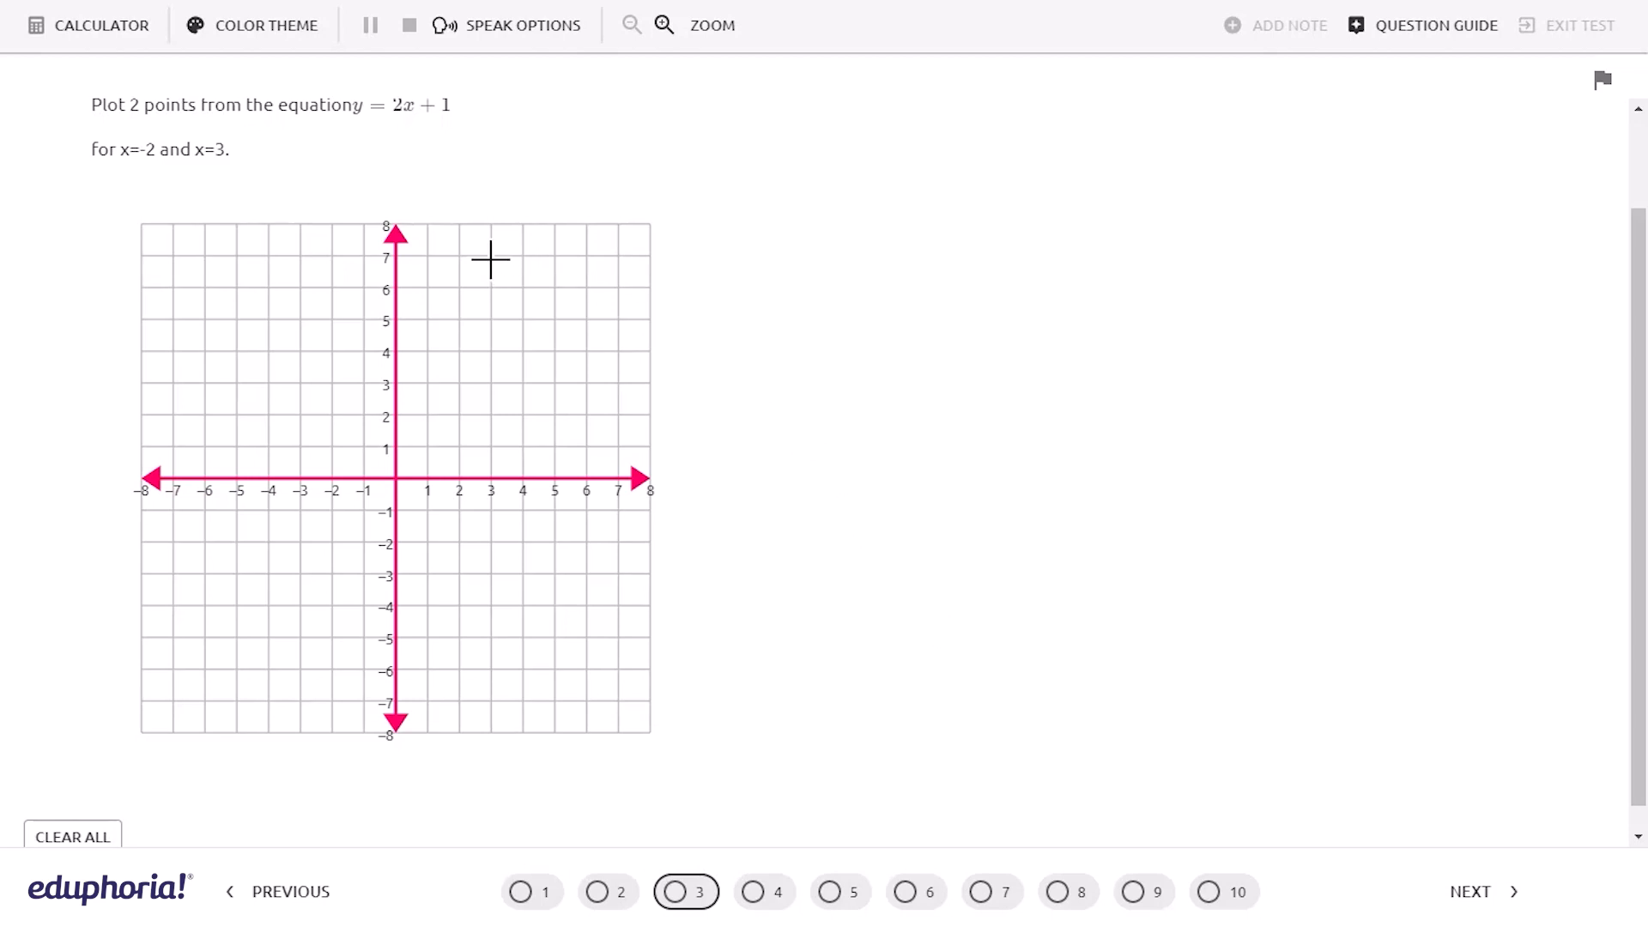
# Place a point at (3, 7) on the preview coordinate grid
pyautogui.click(490, 256)
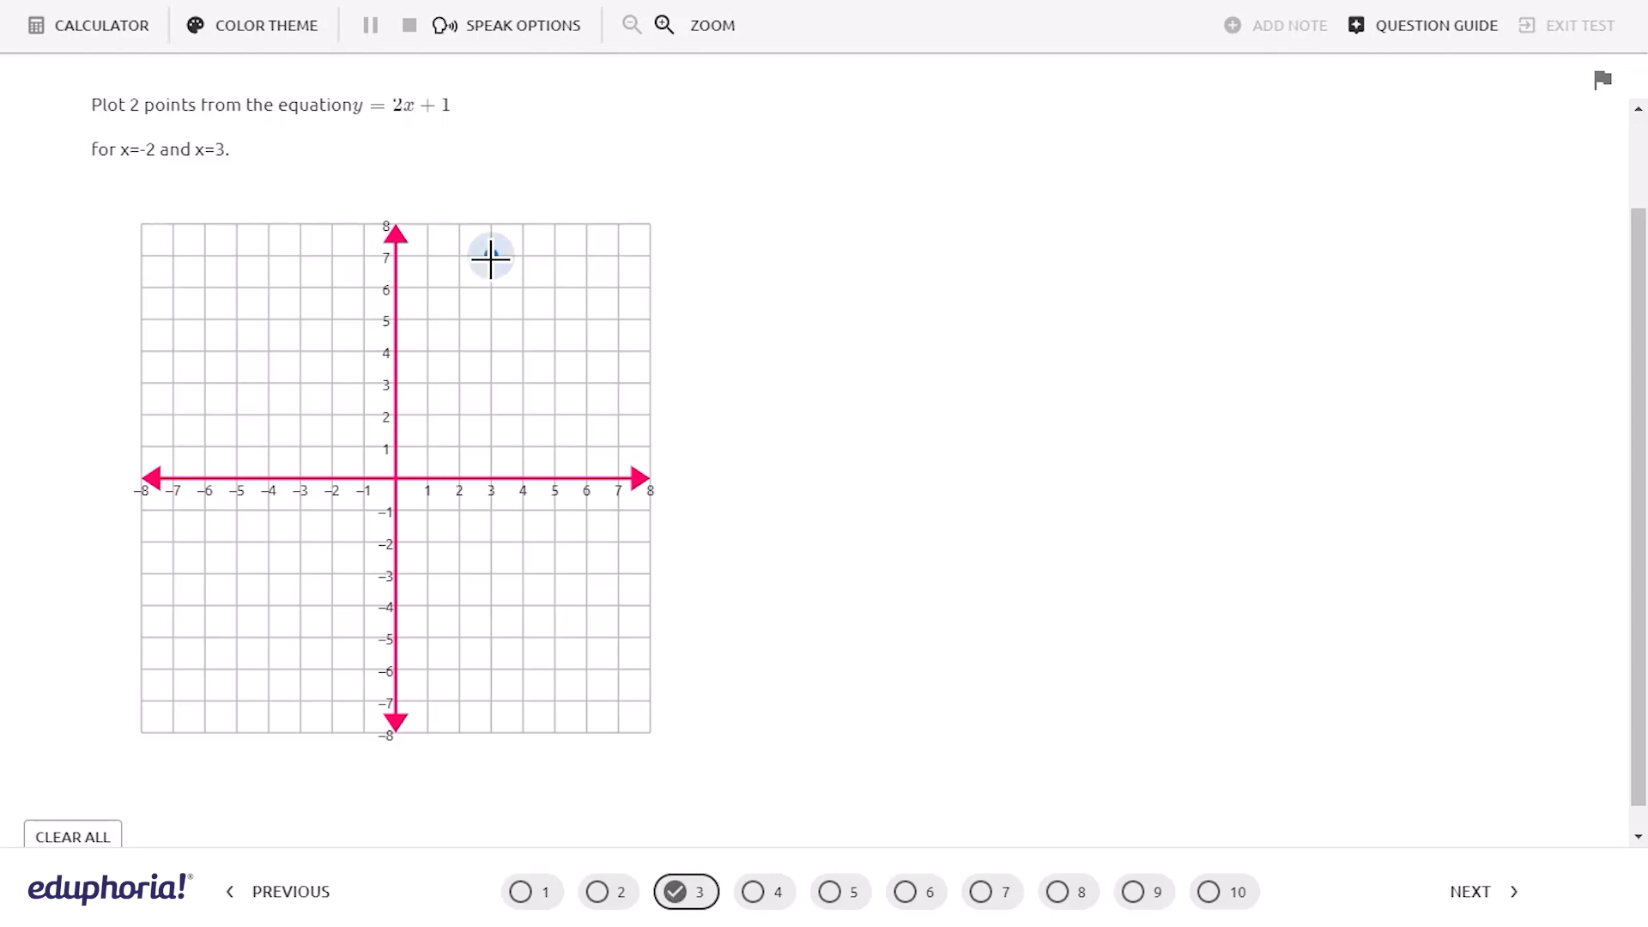
pyautogui.click(489, 256)
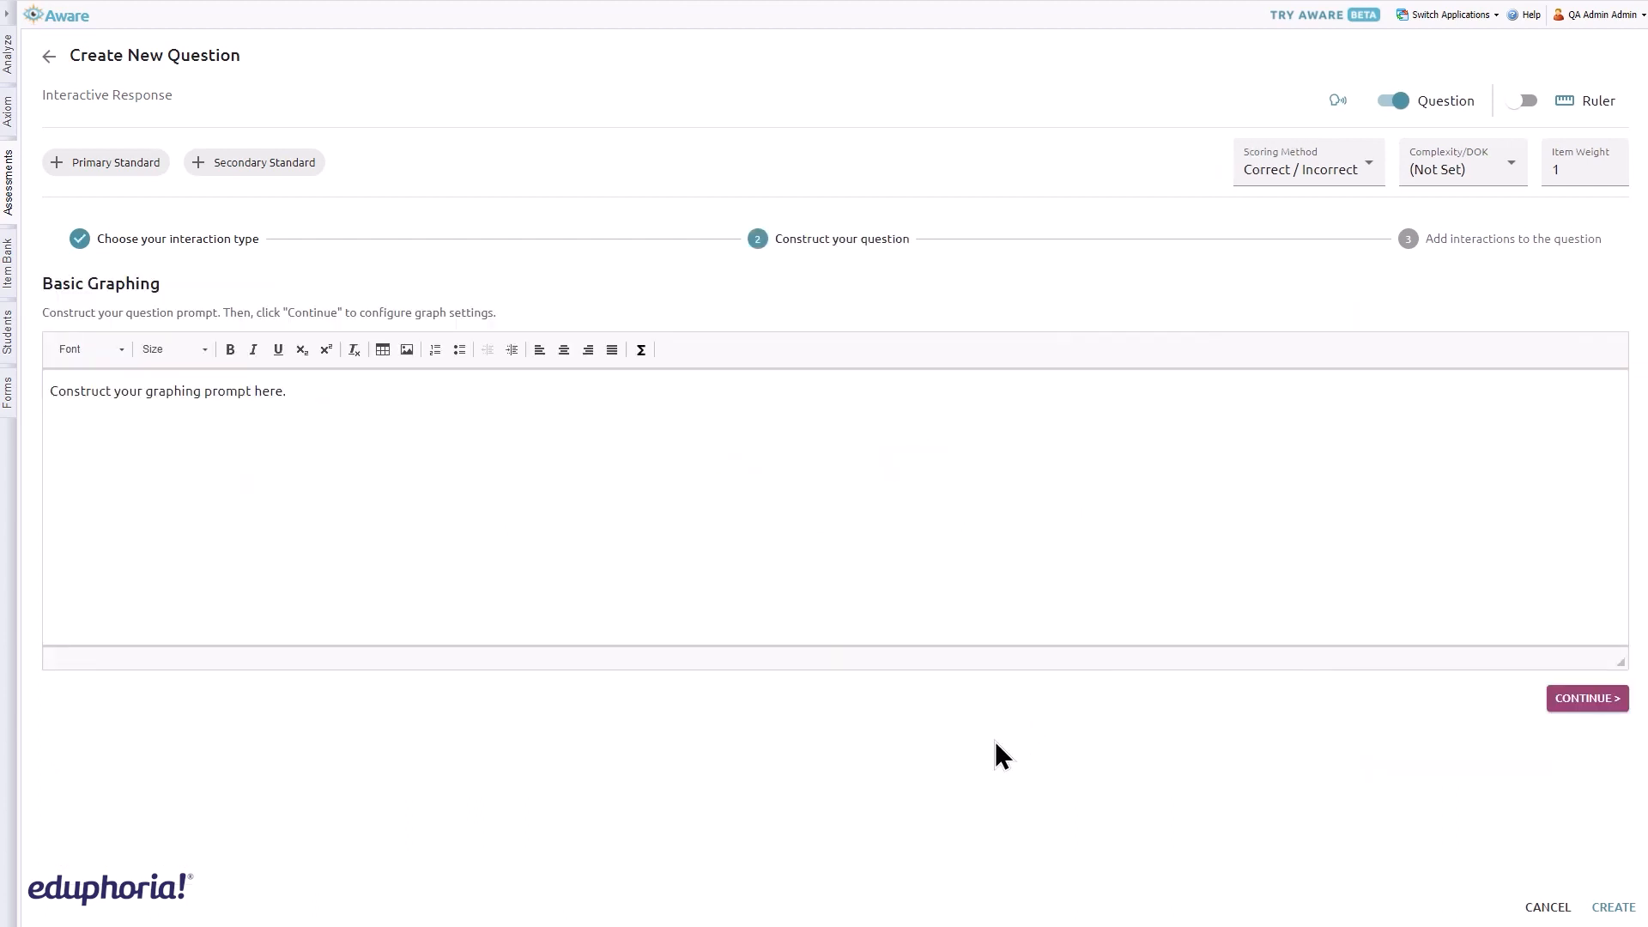
# Begin the prompt 'Plot 2 points from the equation y = 2x + 1 for x=-2 and x=3.'
pyautogui.click(254, 390)
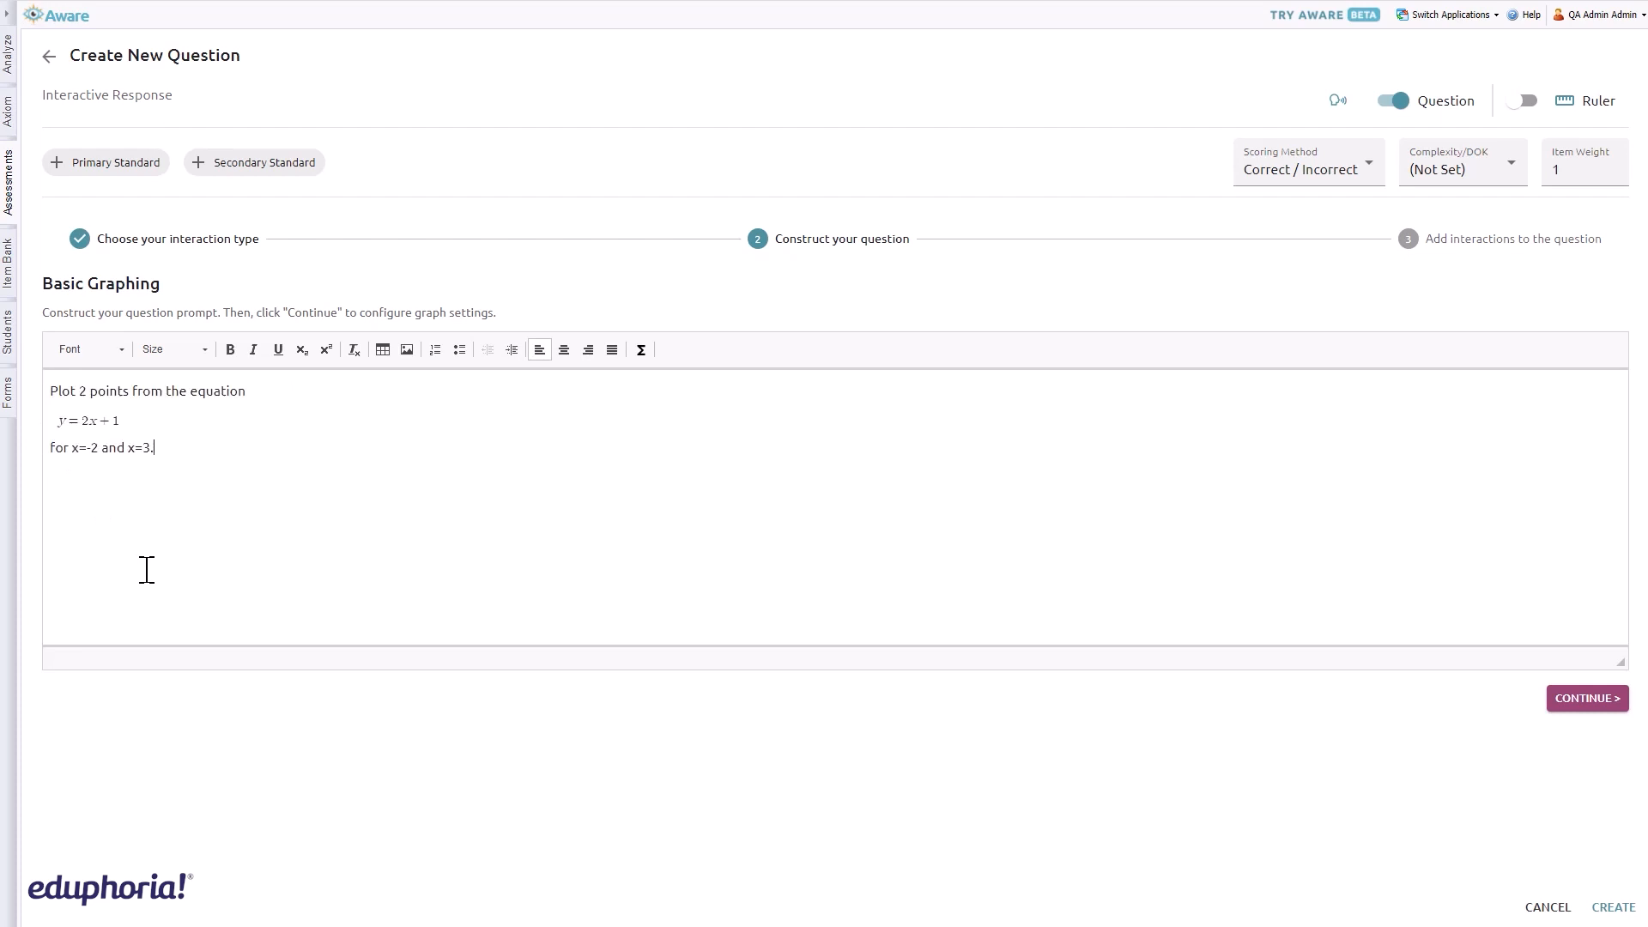
pyautogui.moveTo(281, 543)
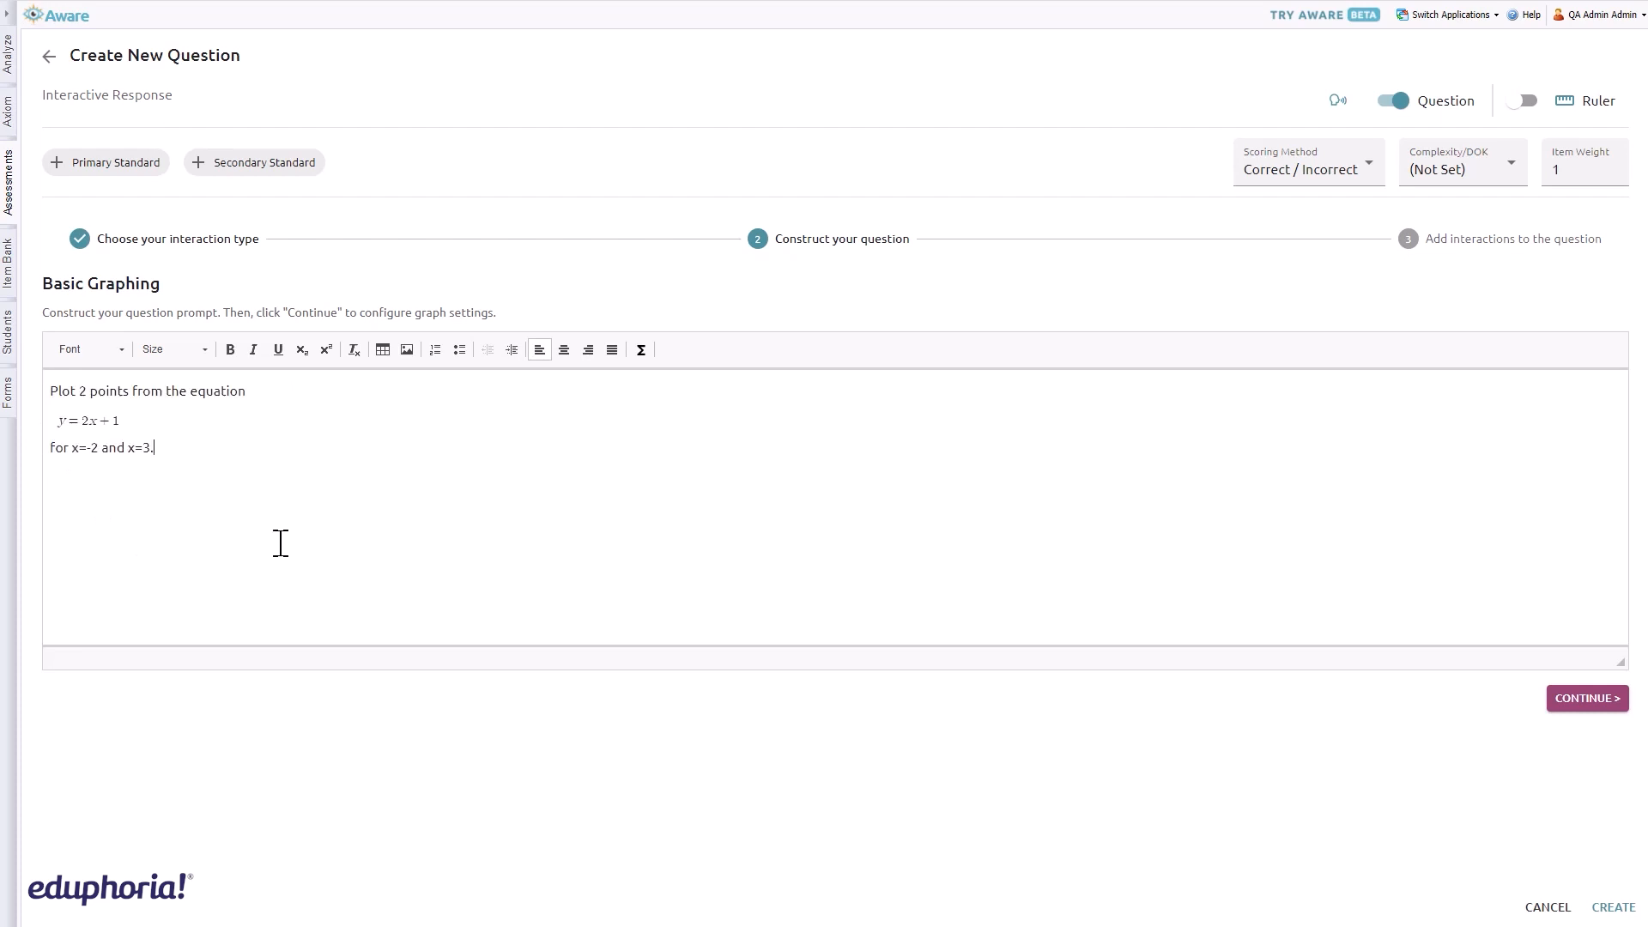
# Confirm the -8 to 8 axis range and toggle Show Arrows off, then back on
pyautogui.click(1587, 698)
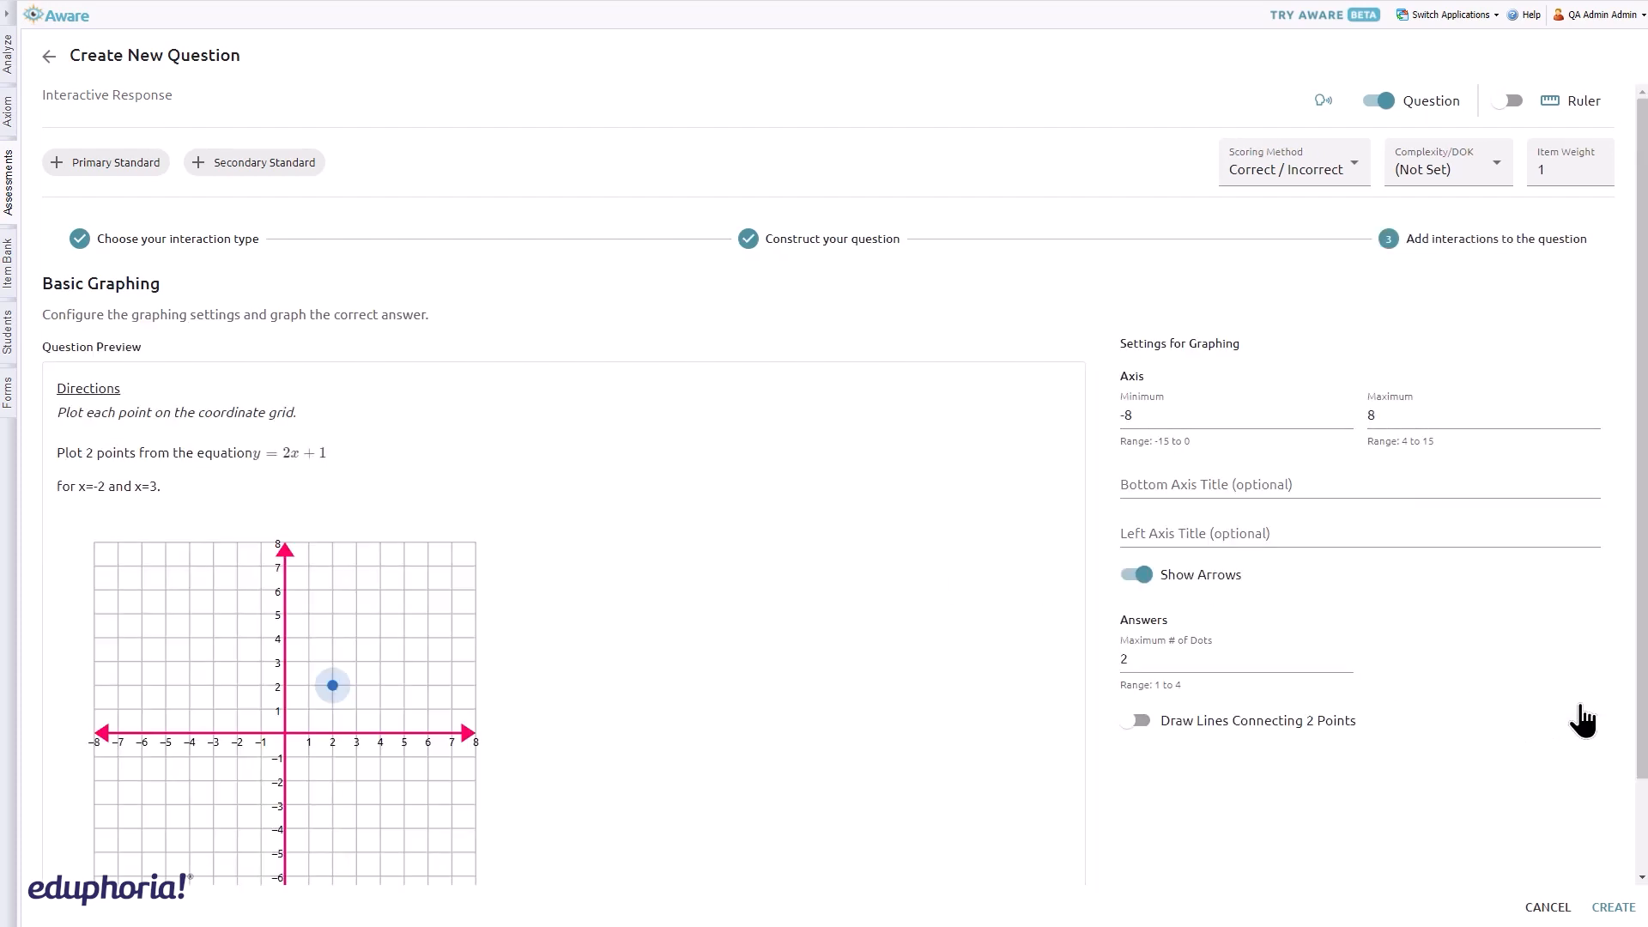
pyautogui.scroll(-3)
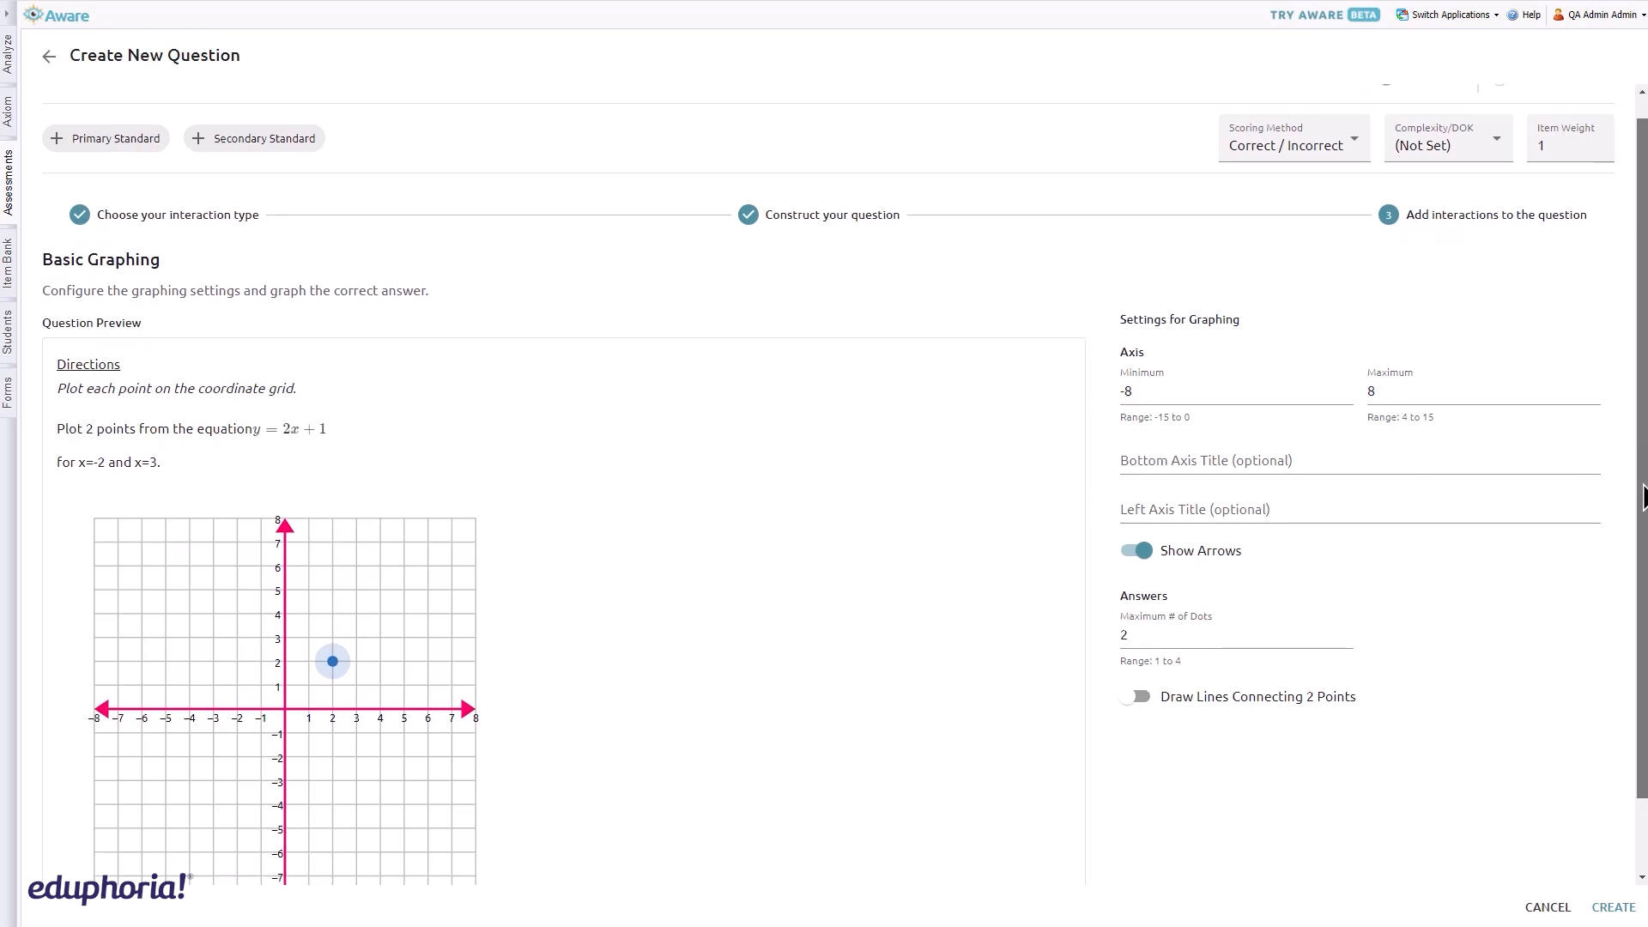
pyautogui.scroll(-3)
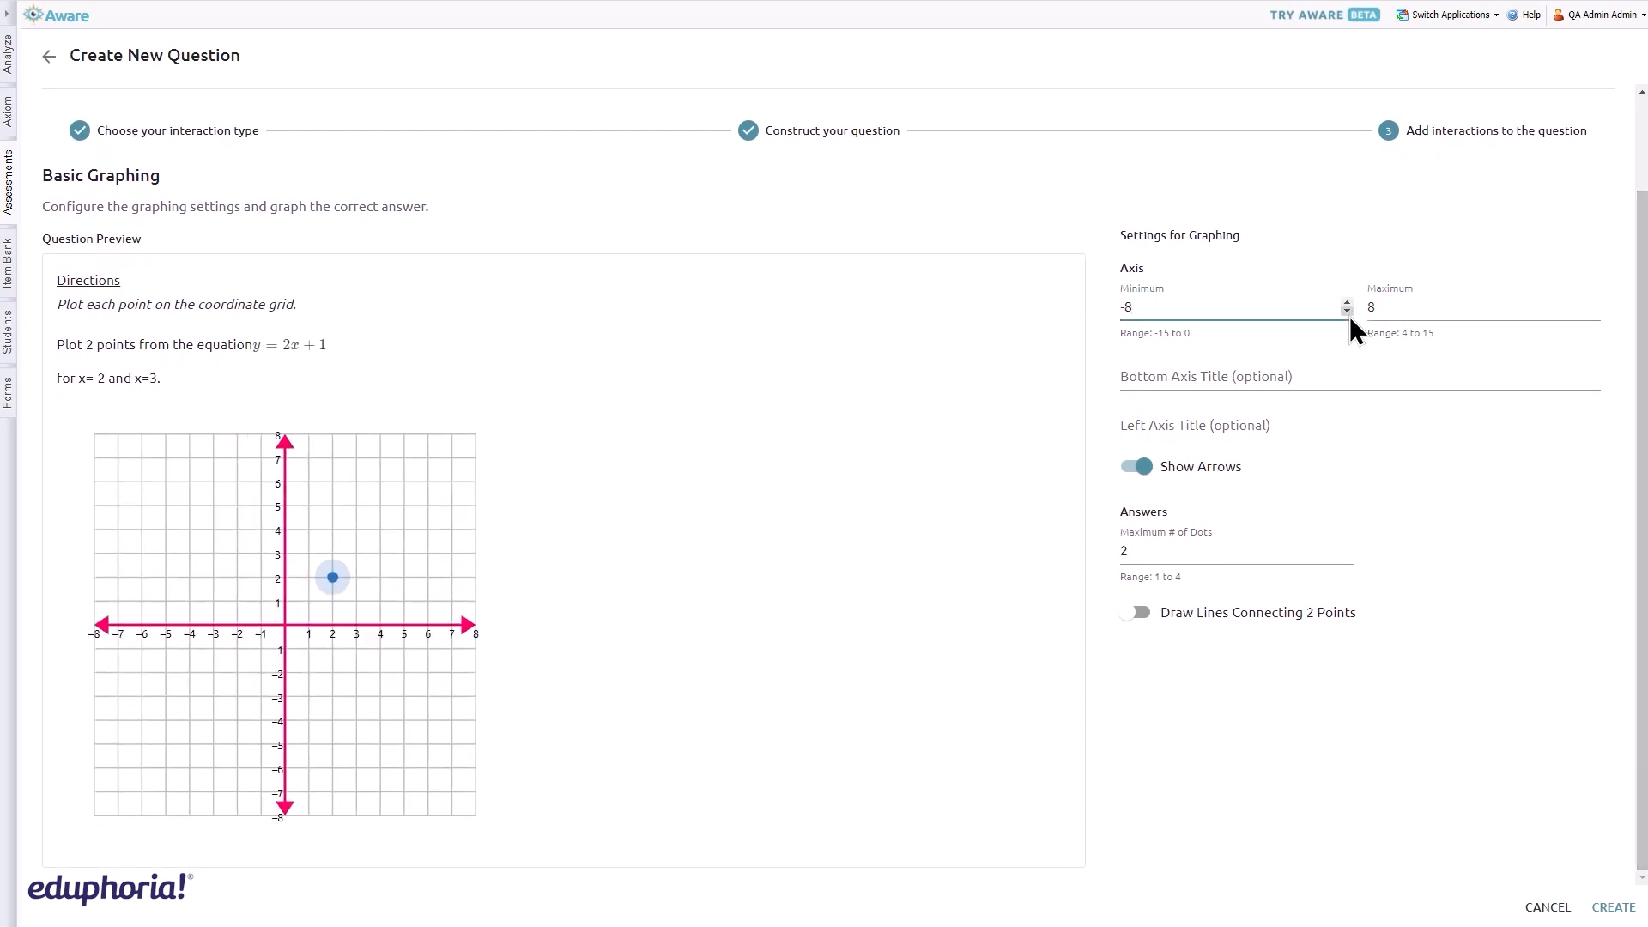
pyautogui.click(1220, 307)
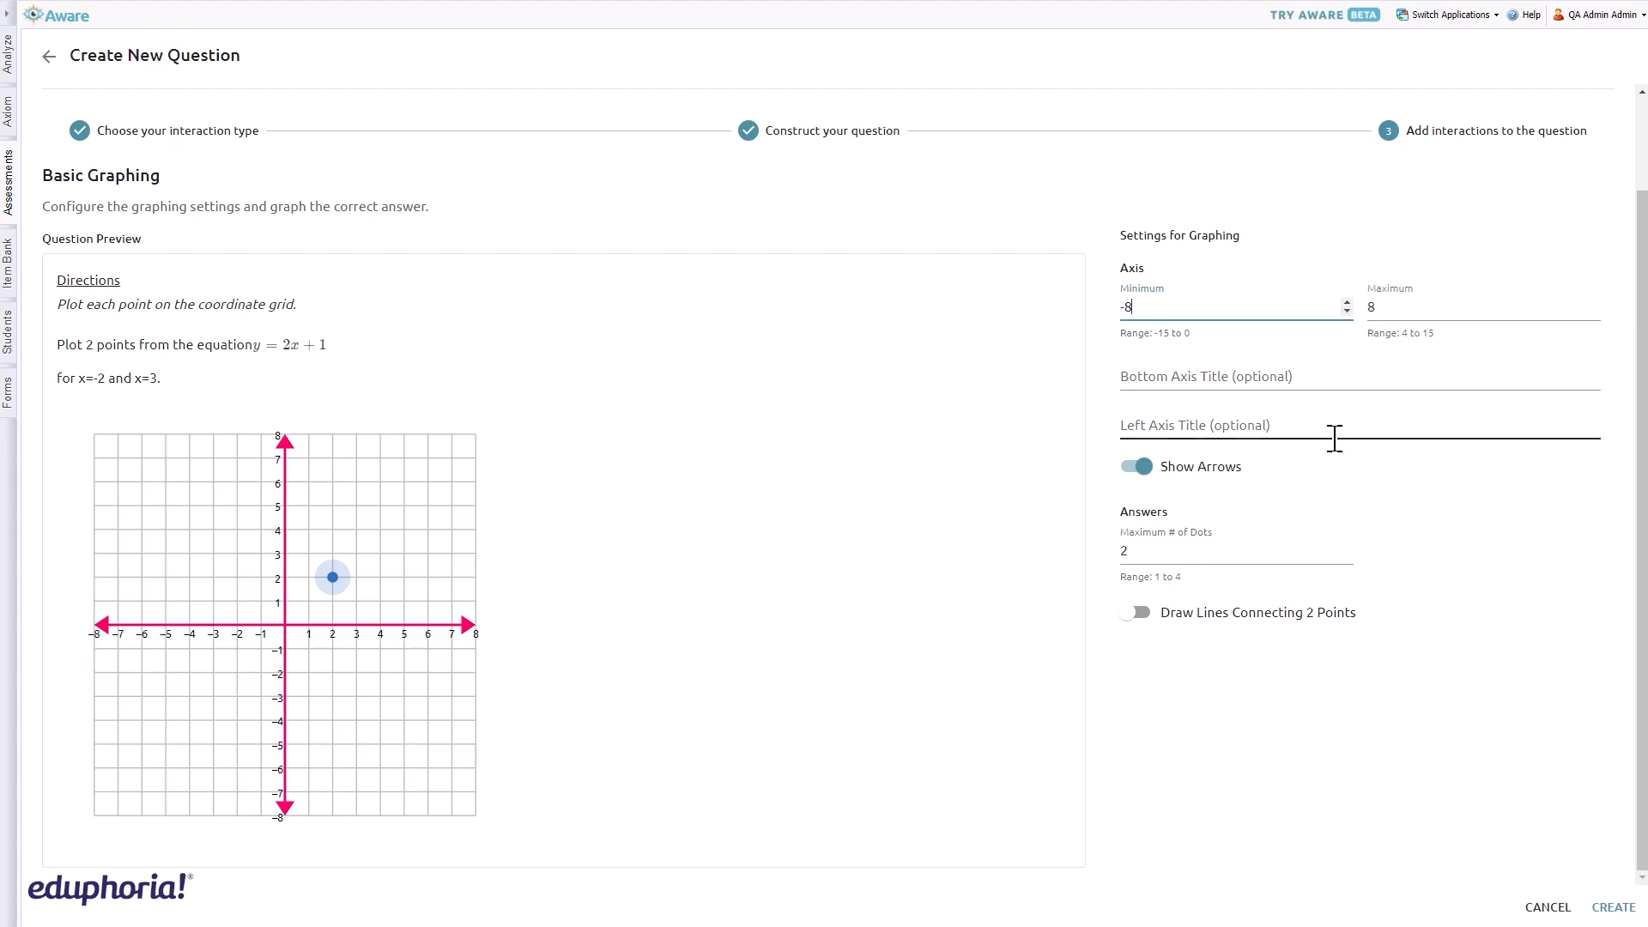
pyautogui.click(1134, 466)
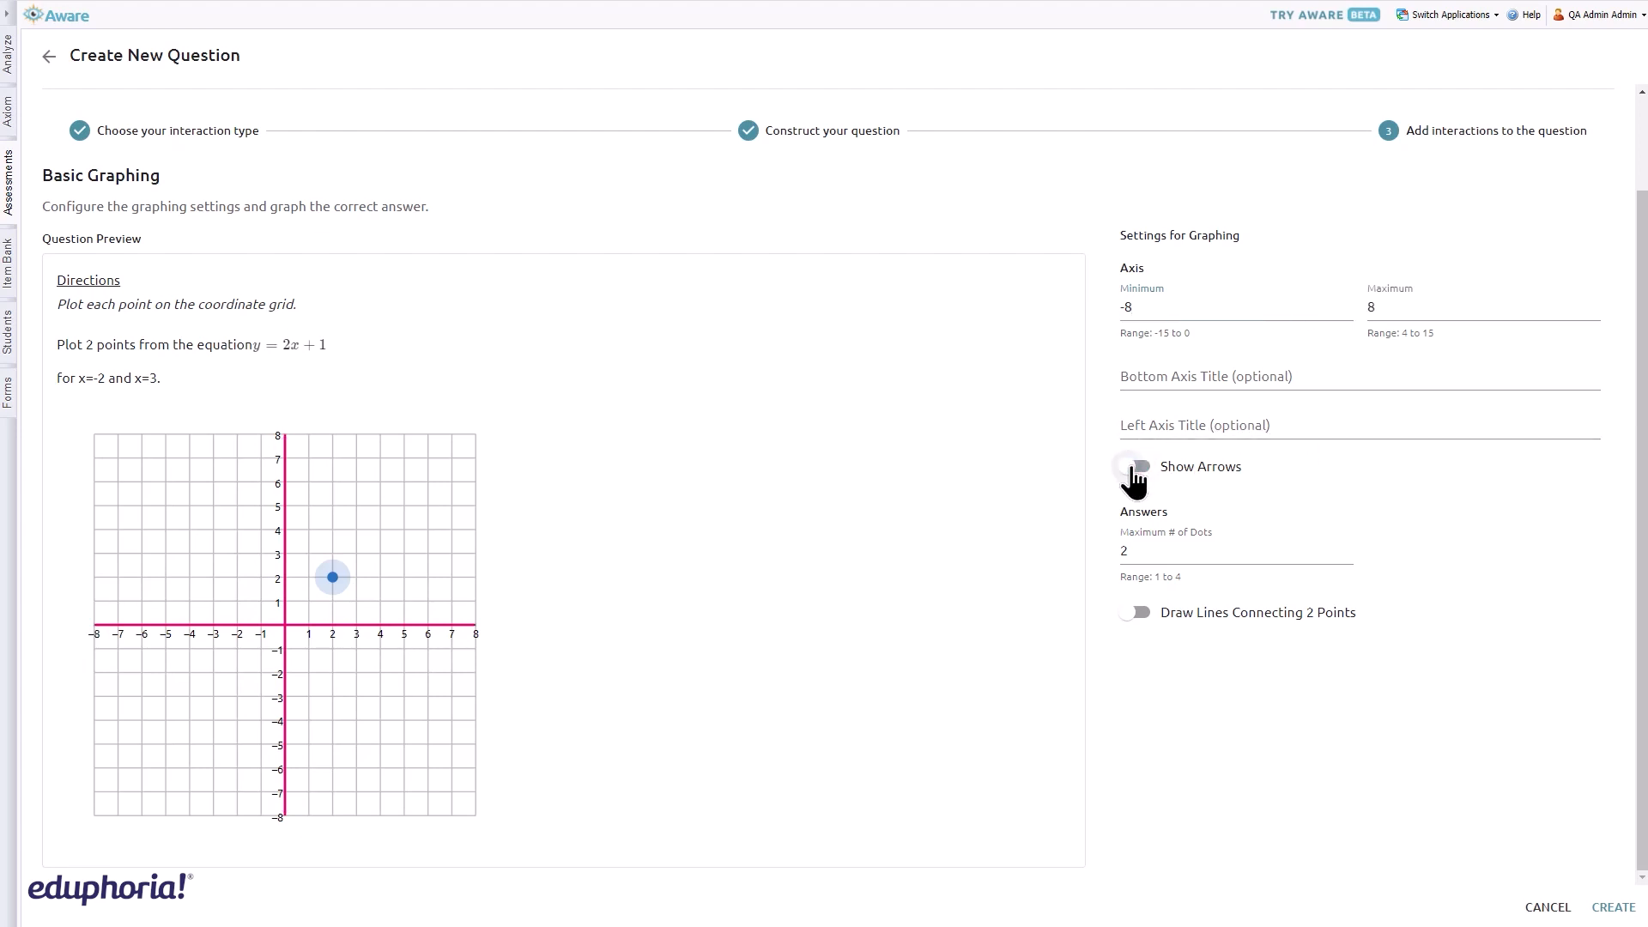
pyautogui.click(1134, 467)
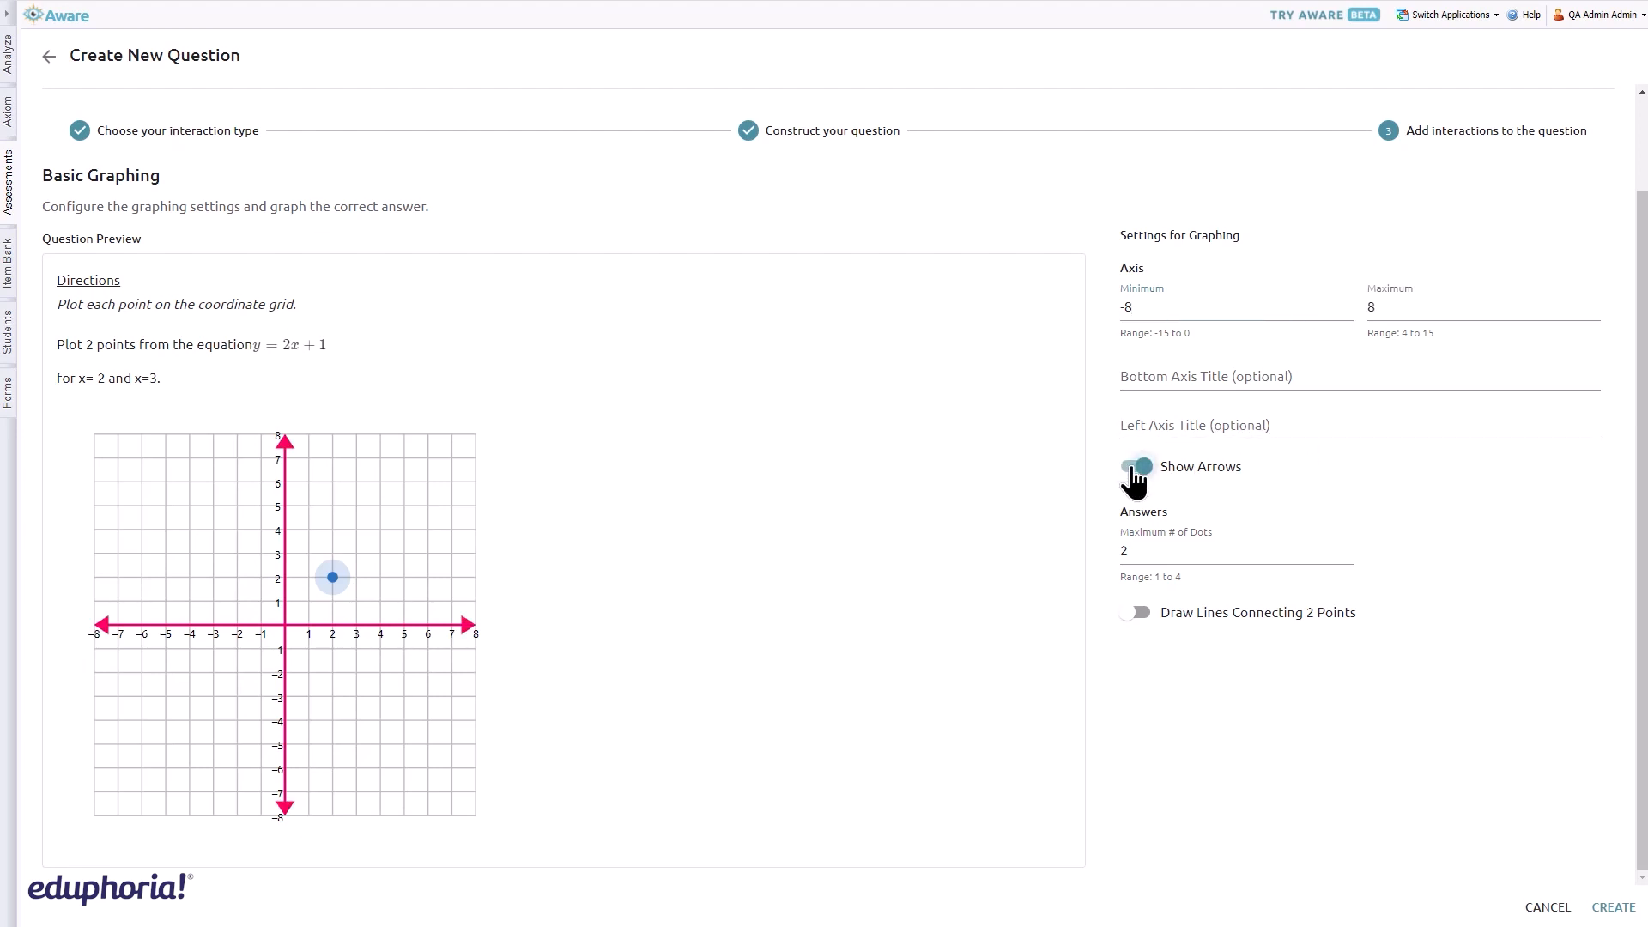
pyautogui.click(1134, 466)
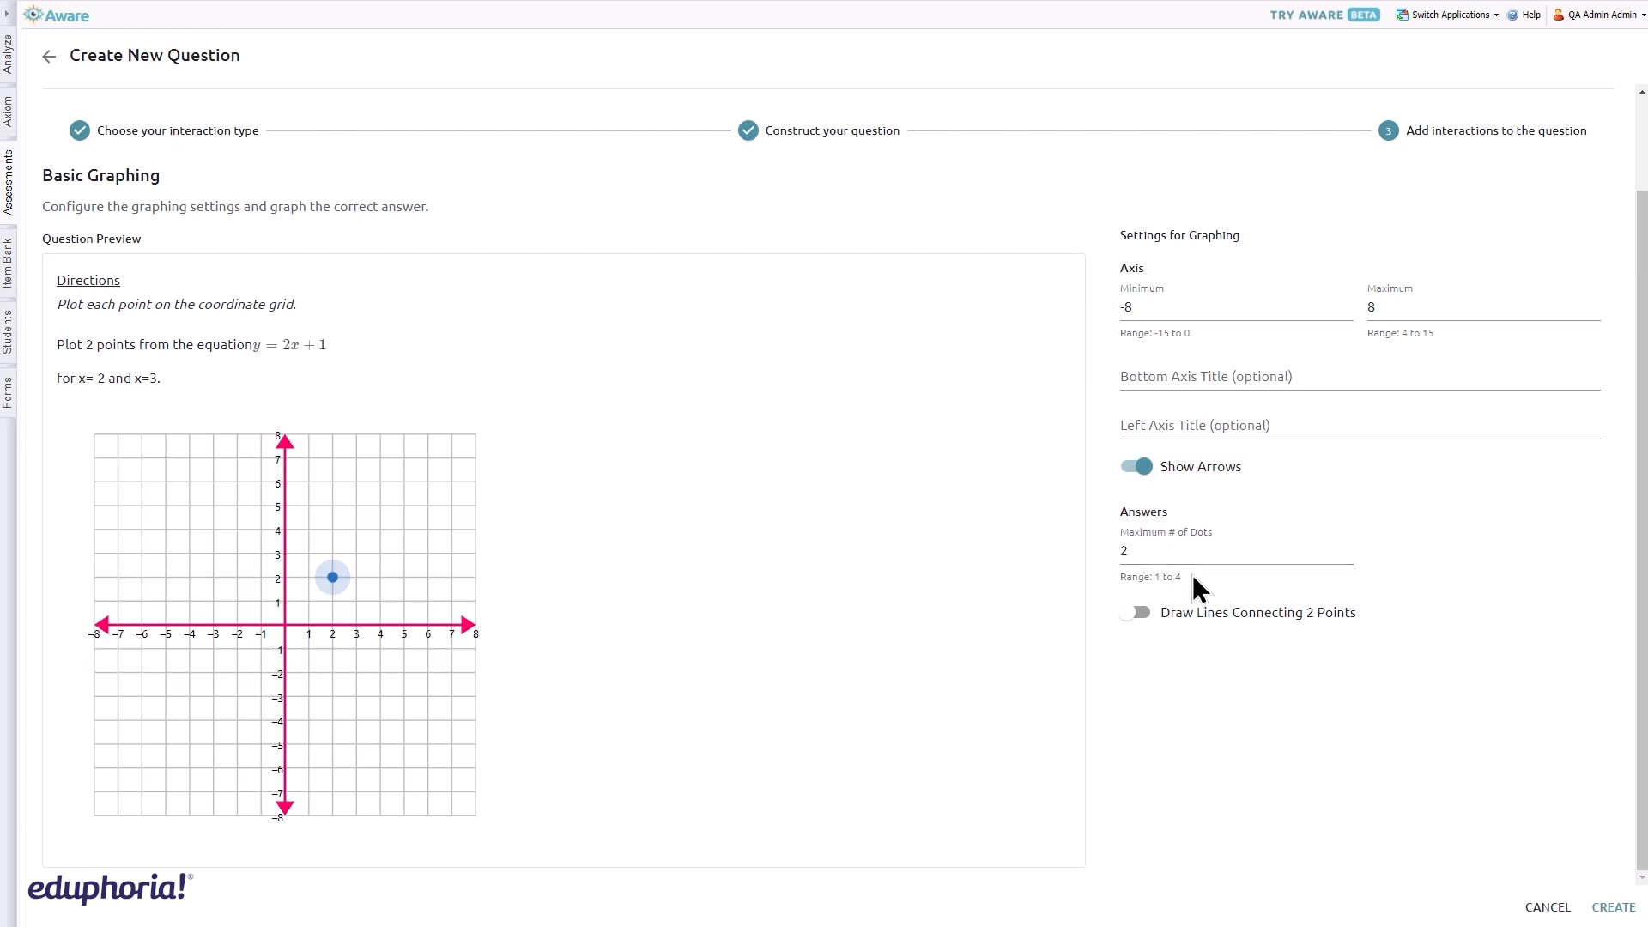
# Enable Draw Lines Connecting 2 Points
pyautogui.click(1136, 613)
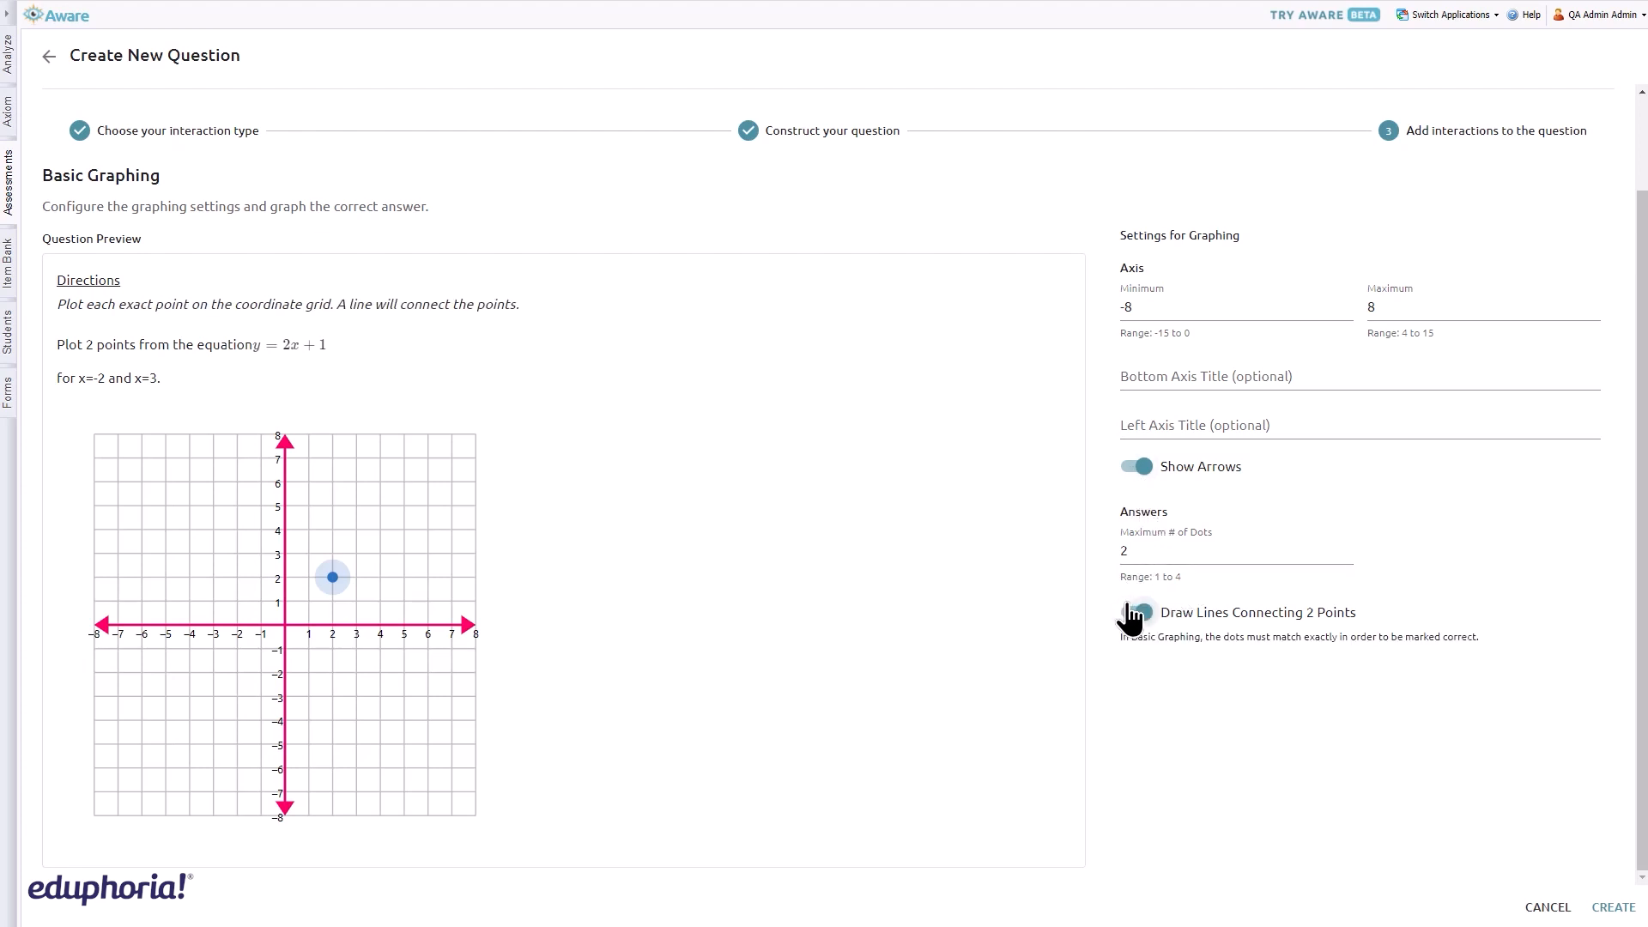
pyautogui.click(1135, 612)
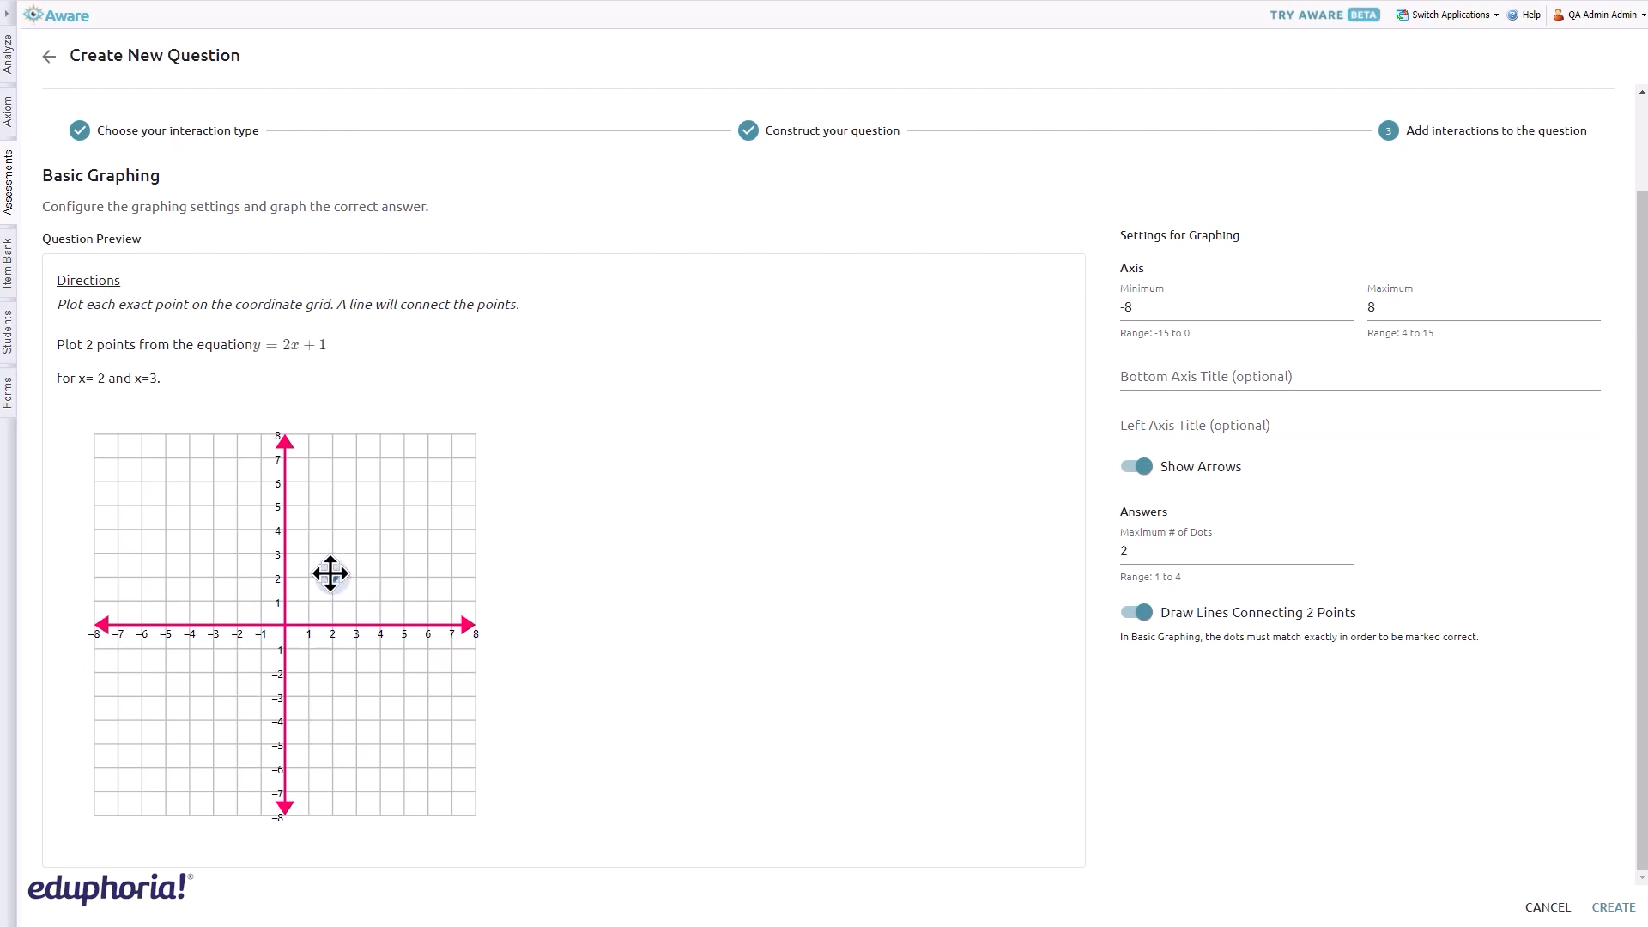
pyautogui.moveTo(359, 461)
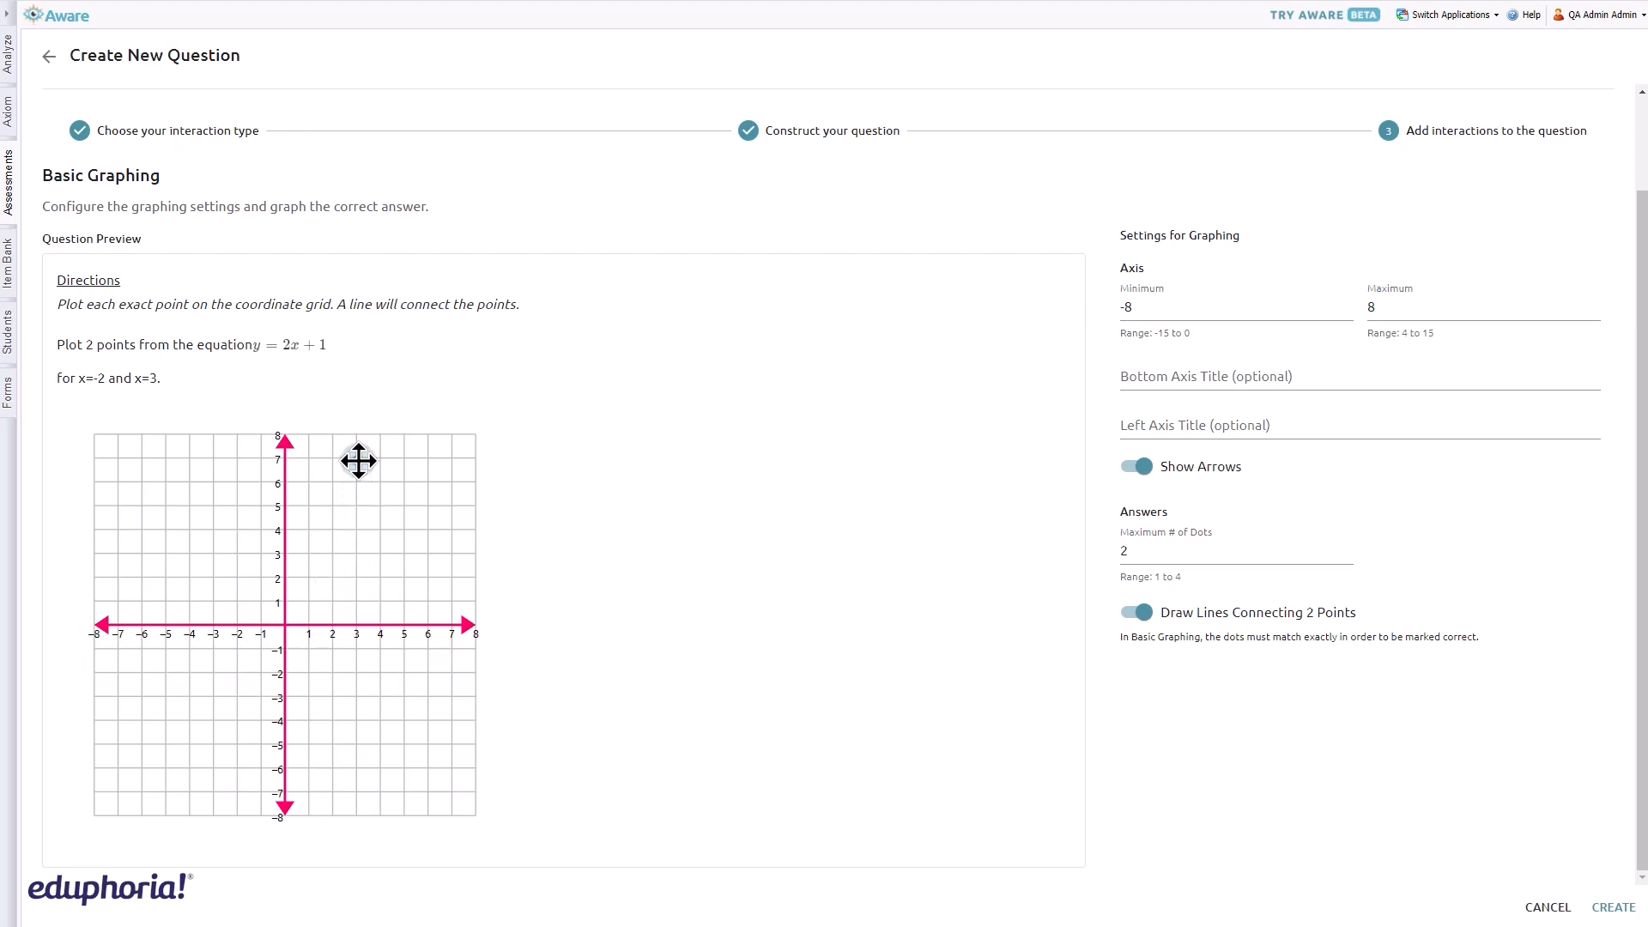
# Plot answer points at (3, 7) and (-3, -2), joined by a line
pyautogui.click(354, 458)
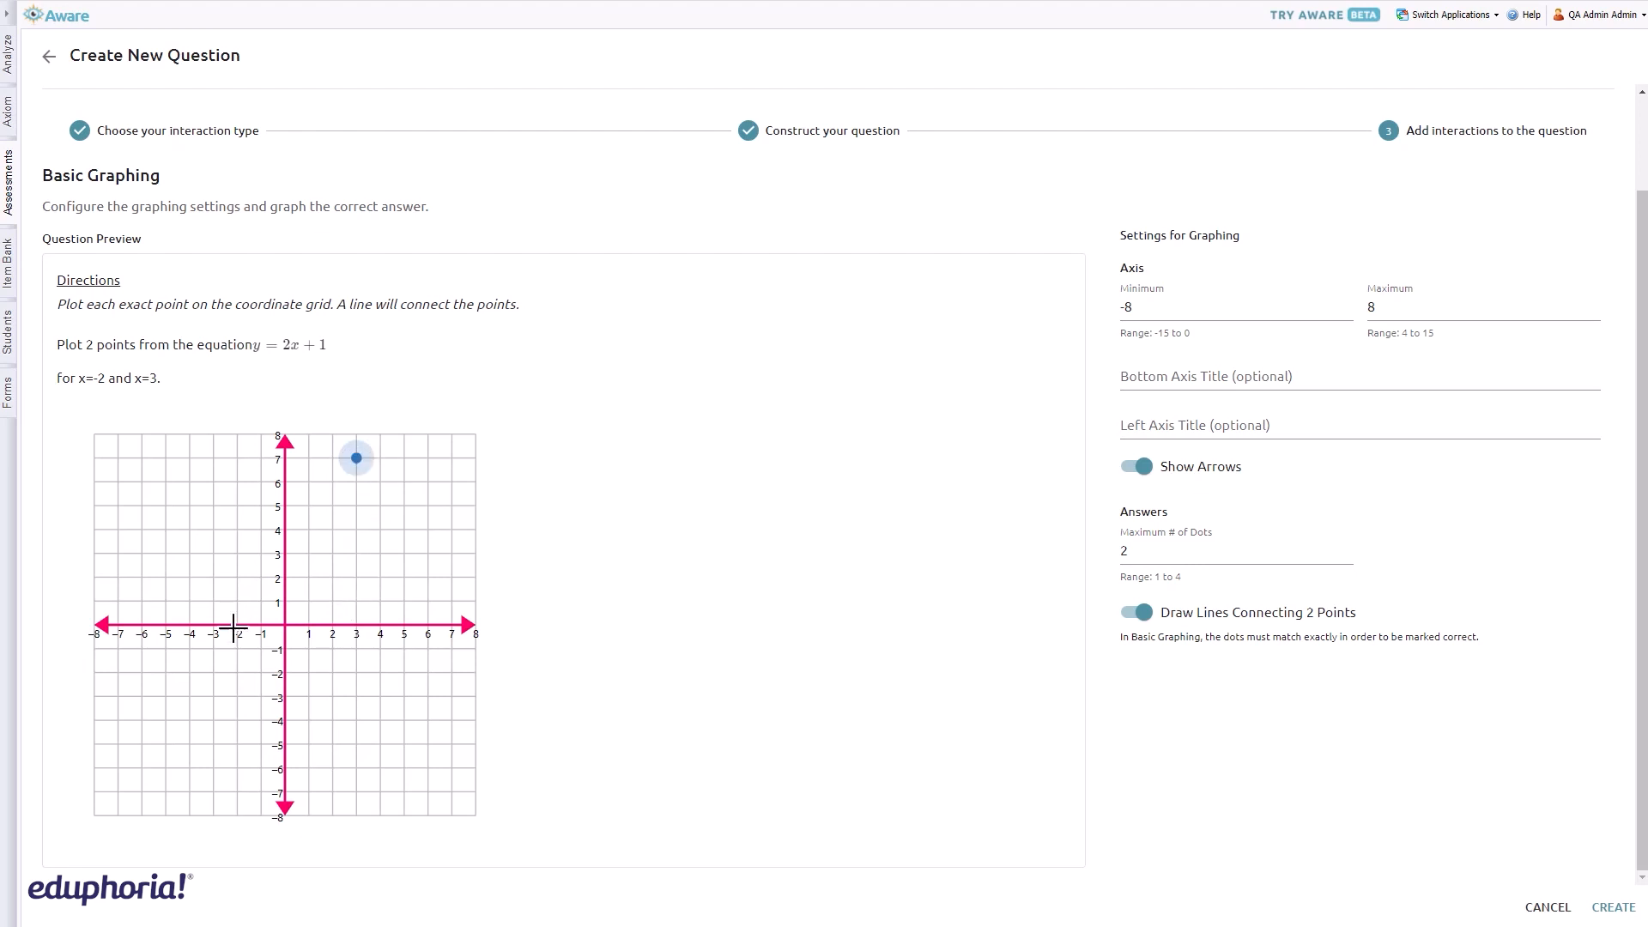
pyautogui.click(211, 610)
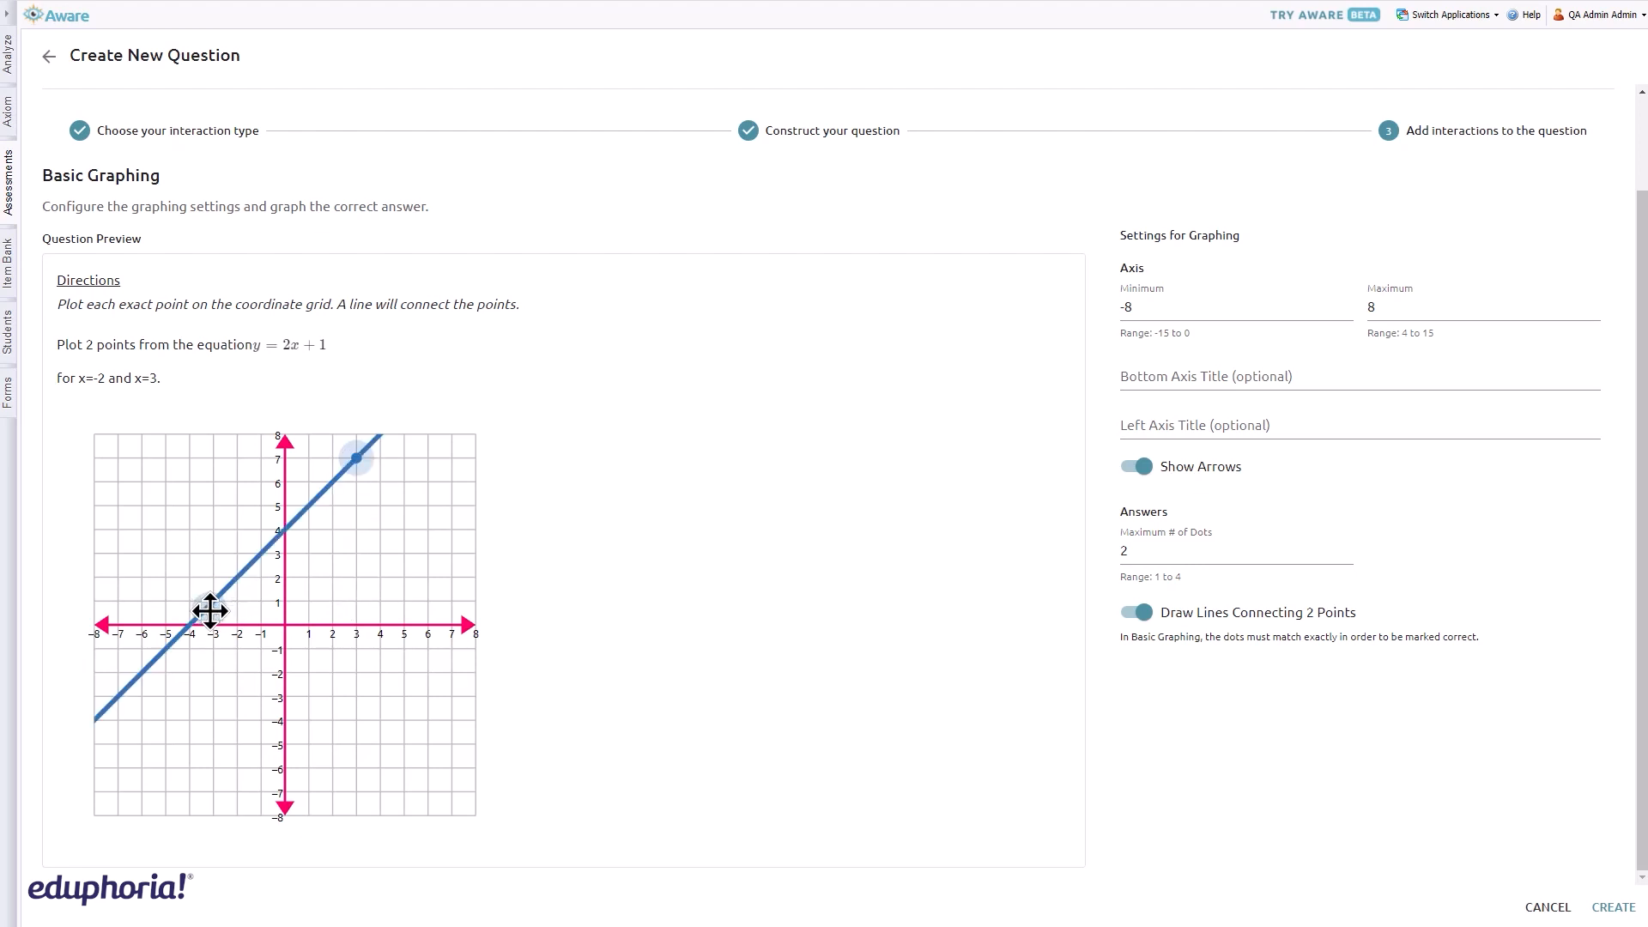
pyautogui.moveTo(210, 610); pyautogui.dragTo(214, 673)
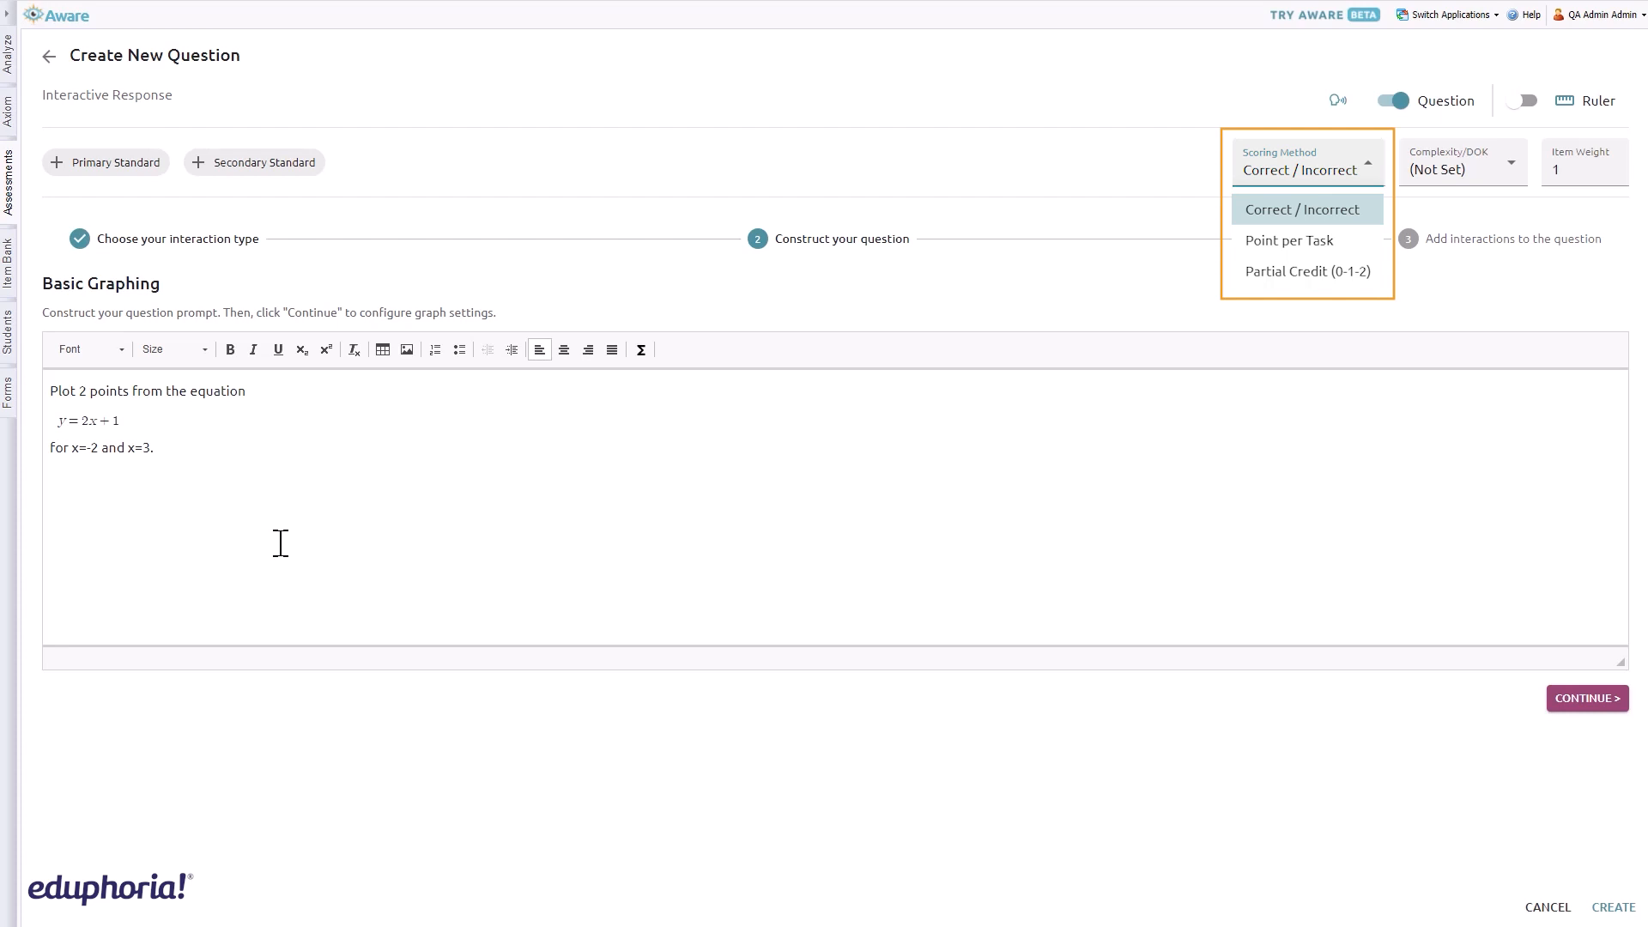
pyautogui.click(1588, 698)
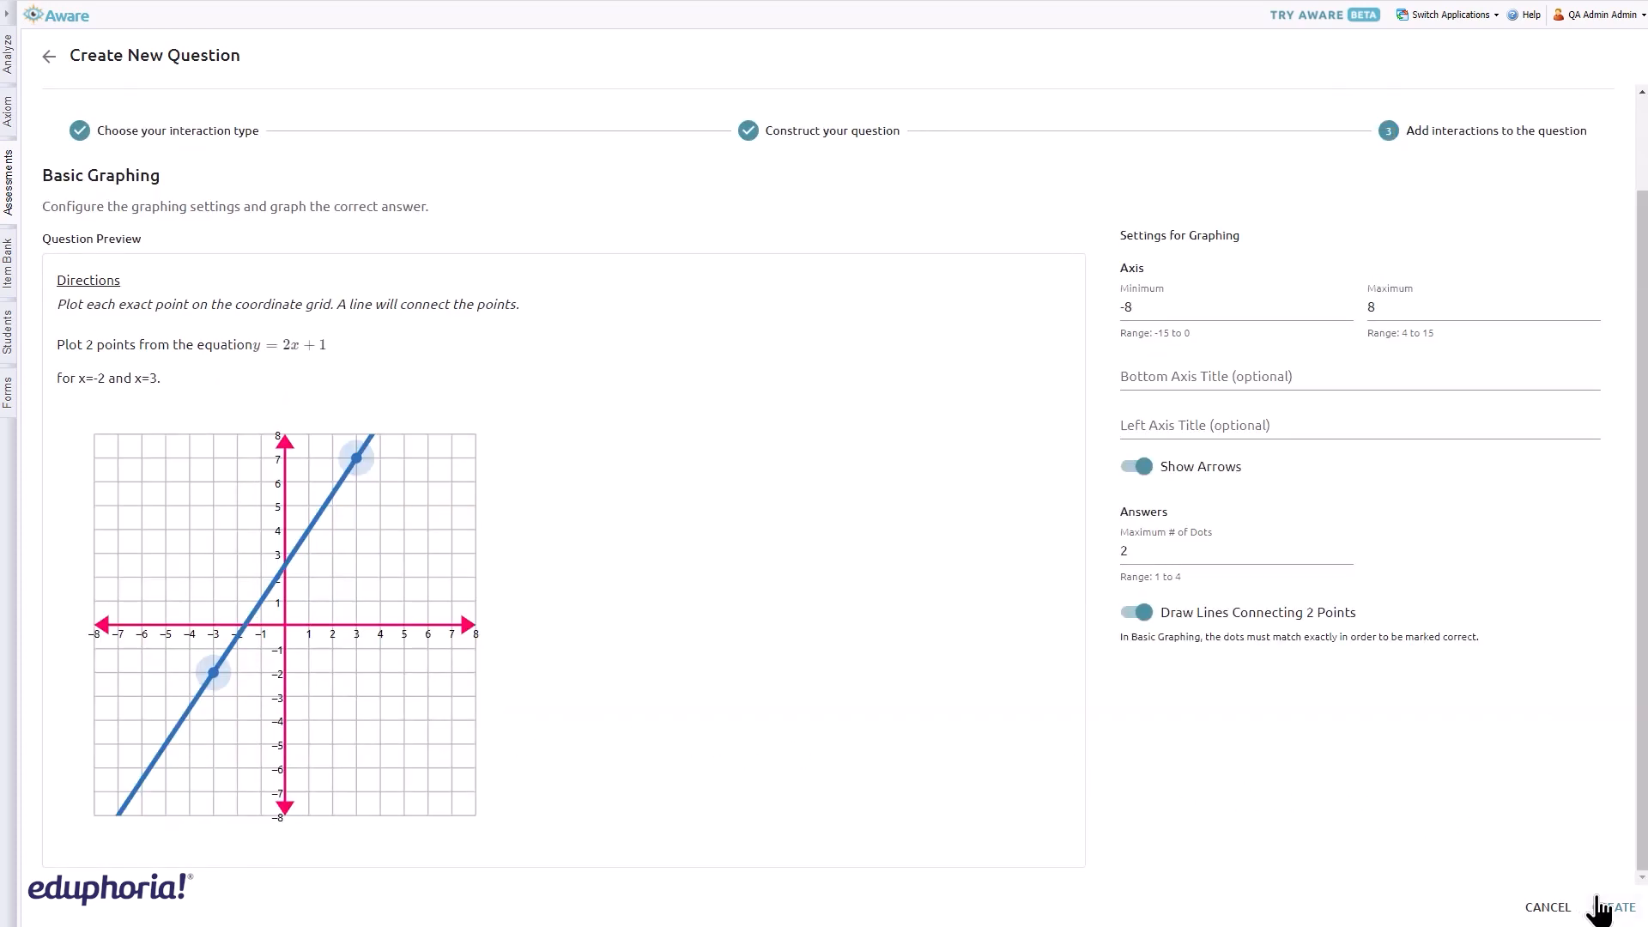